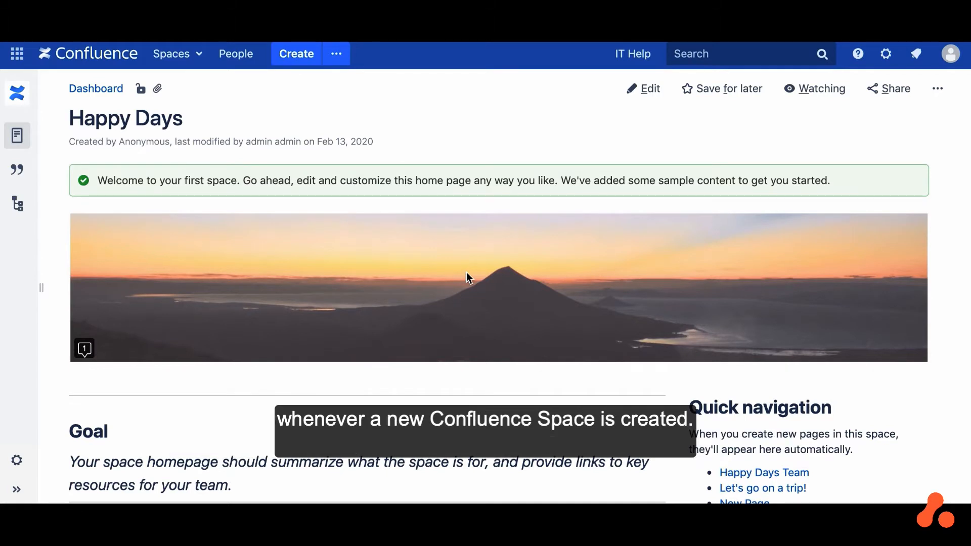
mouse_move(536, 263)
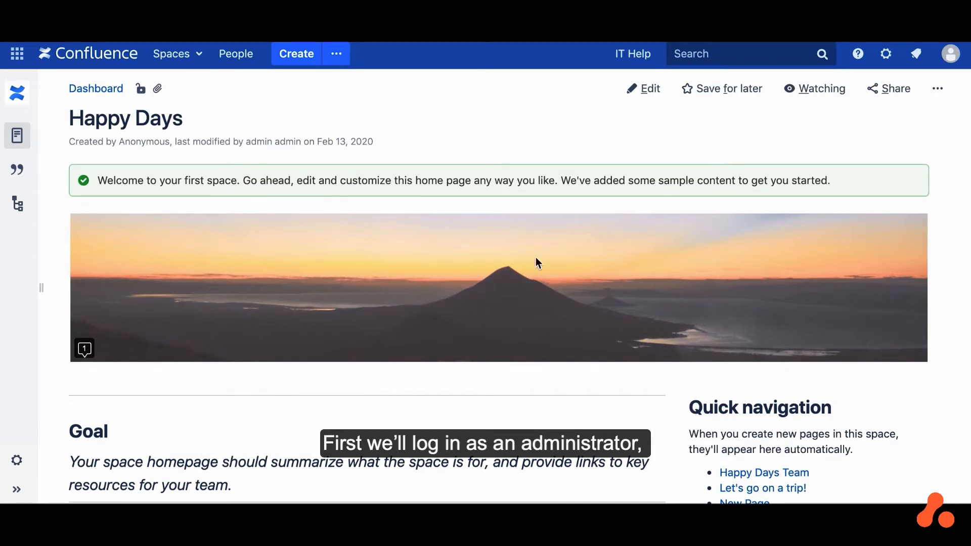
- Go to General configuration and the ScriptRunner Event Listeners page, currently empty
click(885, 54)
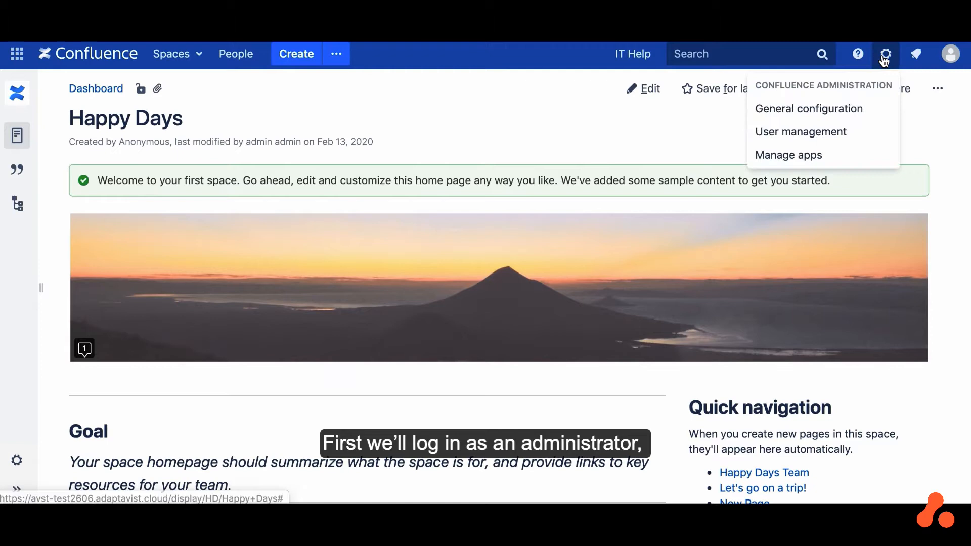
mouse_move(809, 108)
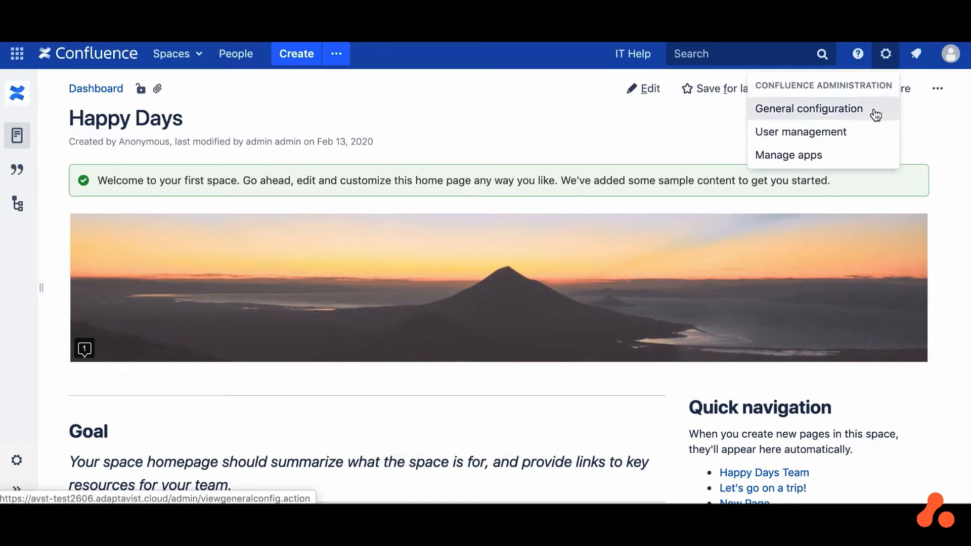
click(808, 108)
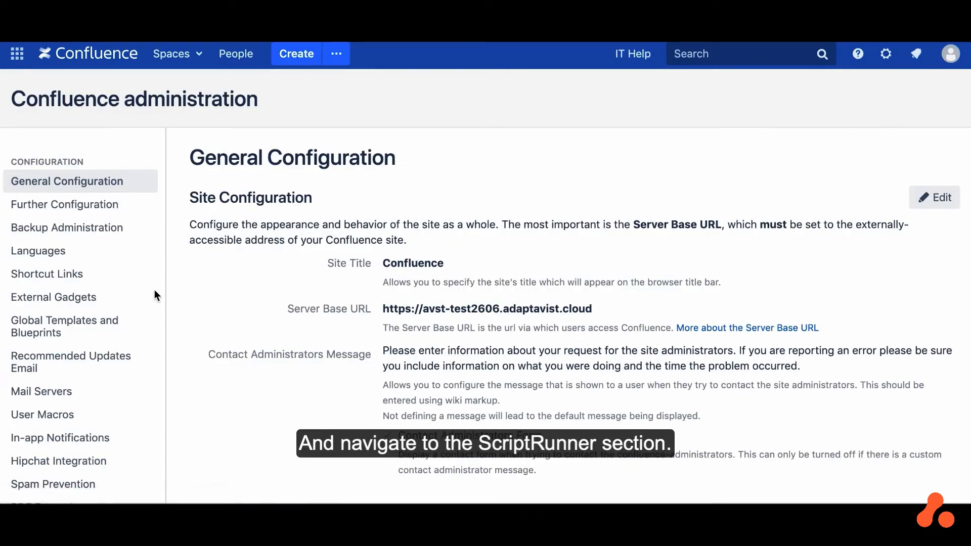
scroll(down, 3)
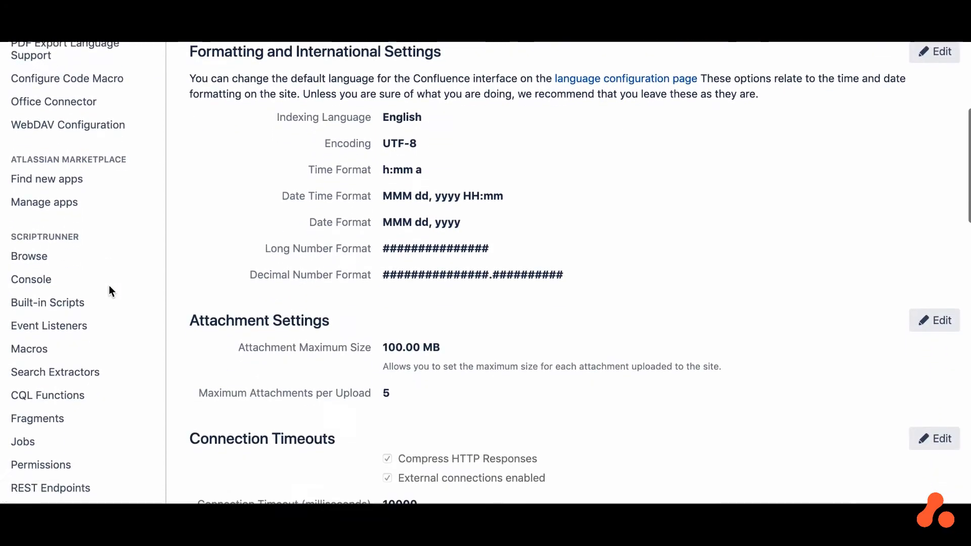
click(49, 325)
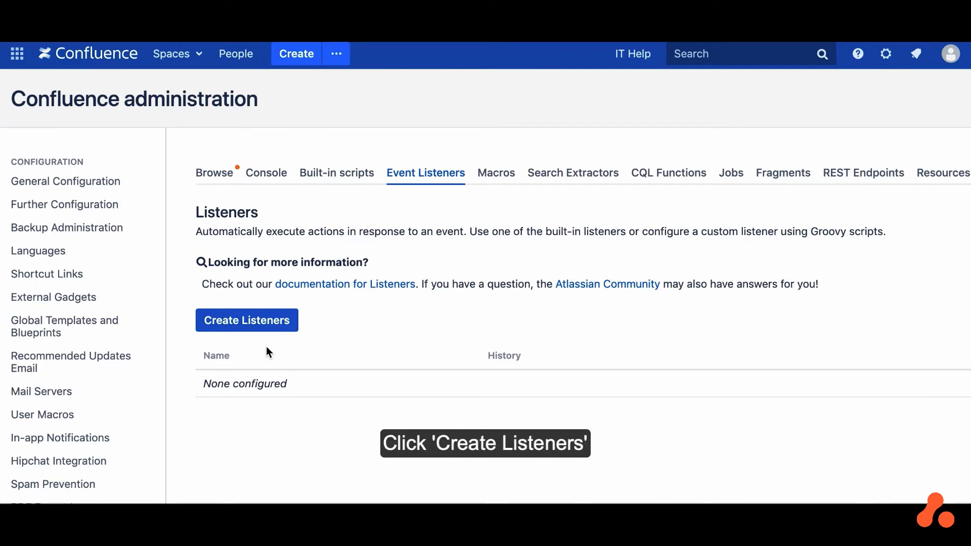
- Start a custom event listener noted 'Create Jira Project on Space Creation'
click(246, 320)
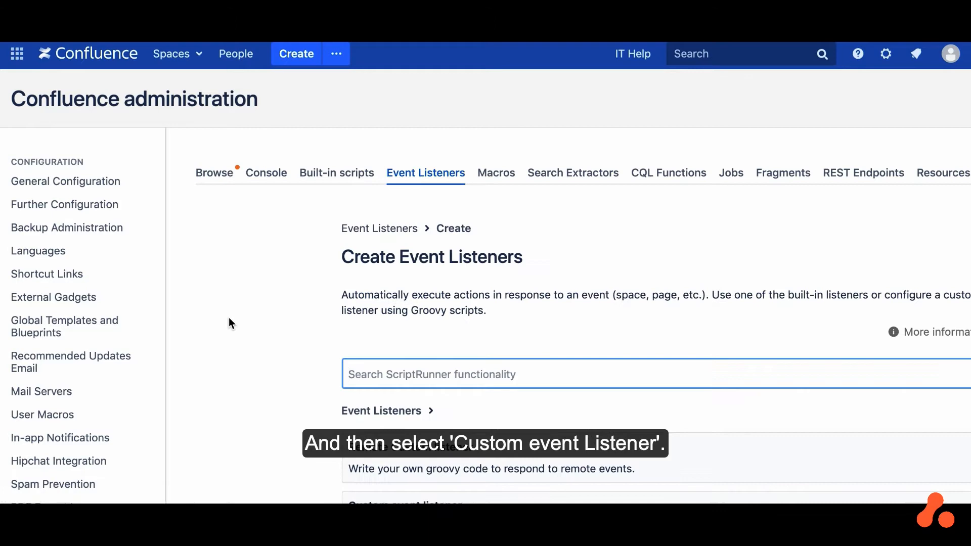
scroll(down, 3)
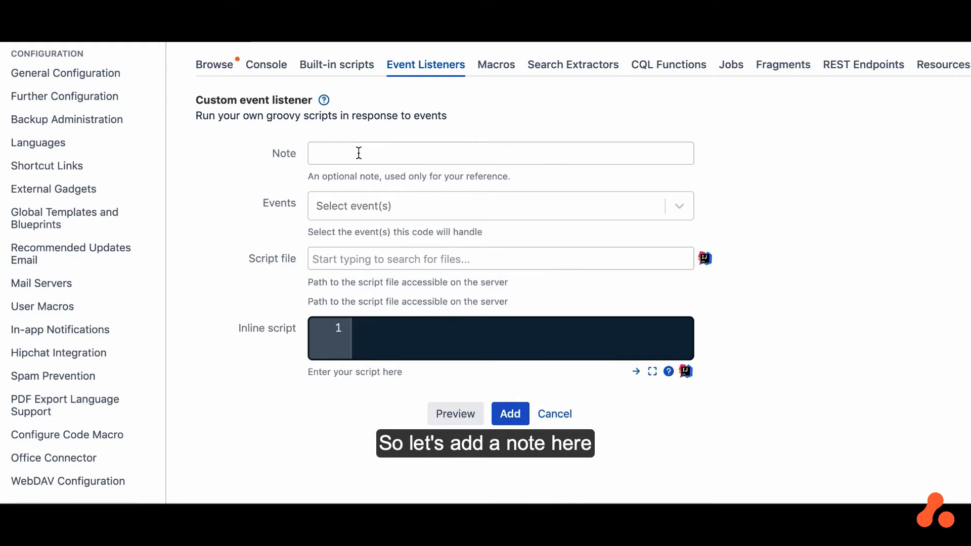
text(Create Jira Project on Space Creation)
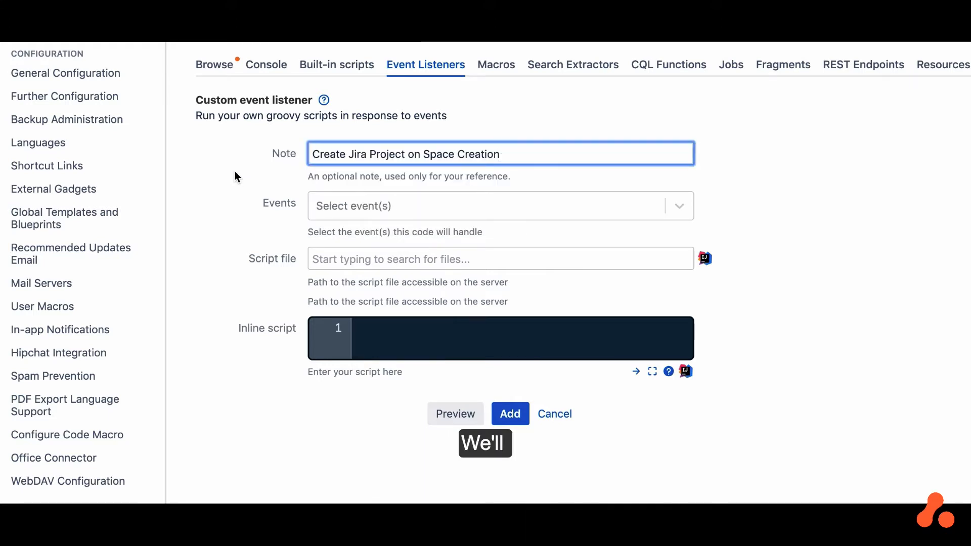
click(500, 205)
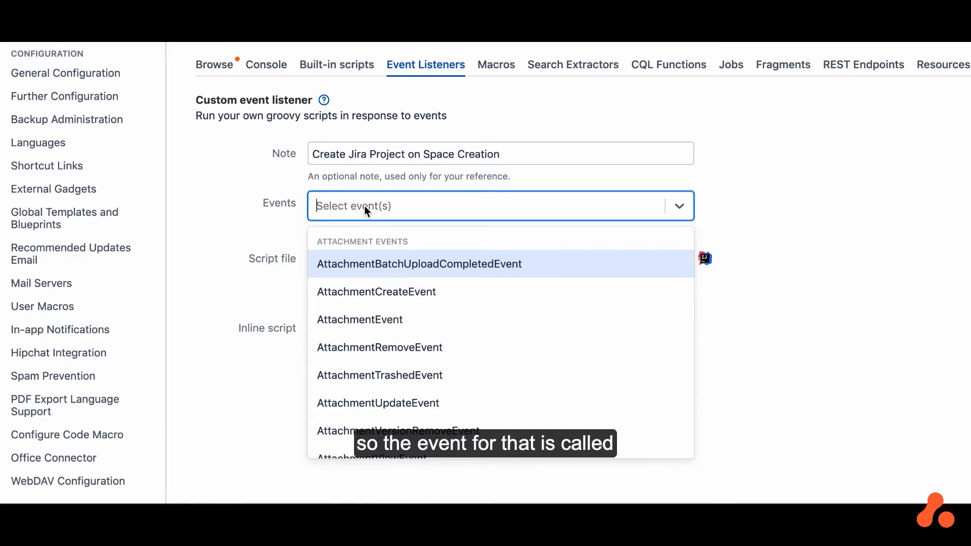
- Choose SpaceCreateEvent as the trigger and fill in the Jira-project Groovy script
text(spacecr)
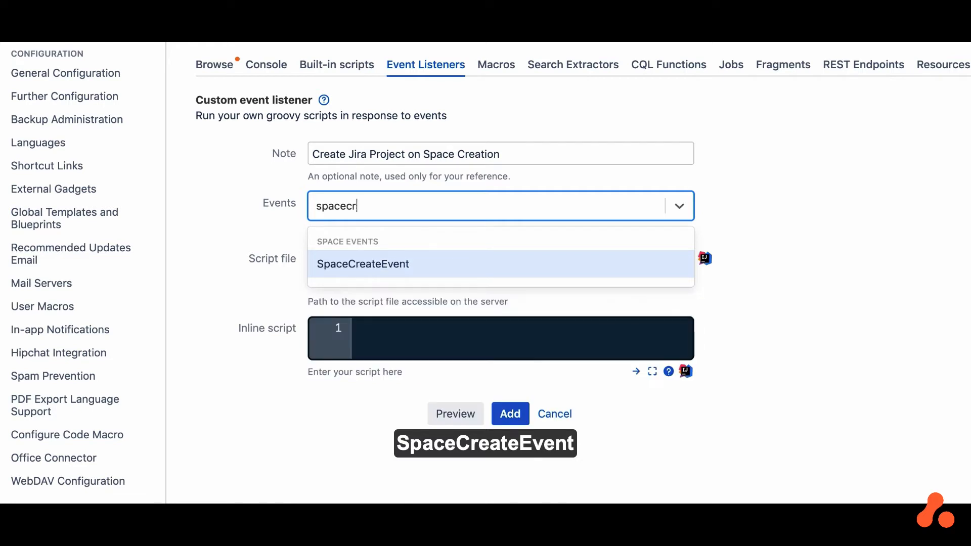
click(363, 264)
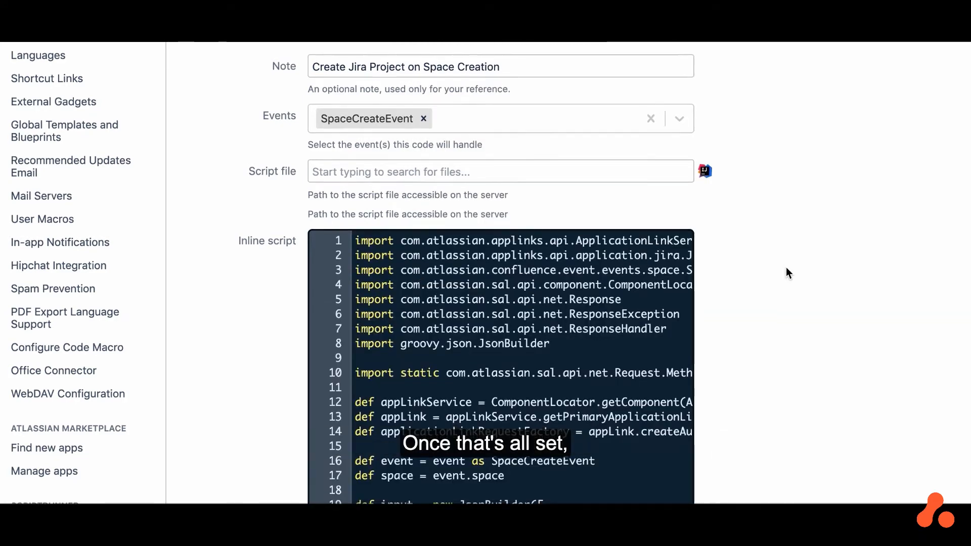
- Add the listener so it is listed as handling SpaceCreateEvent
scroll(down, 3)
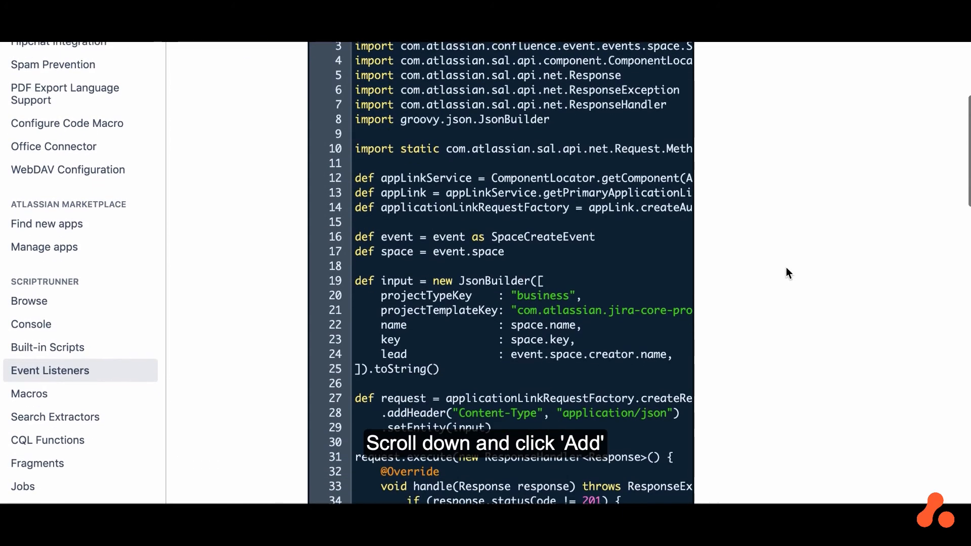
scroll(down, 3)
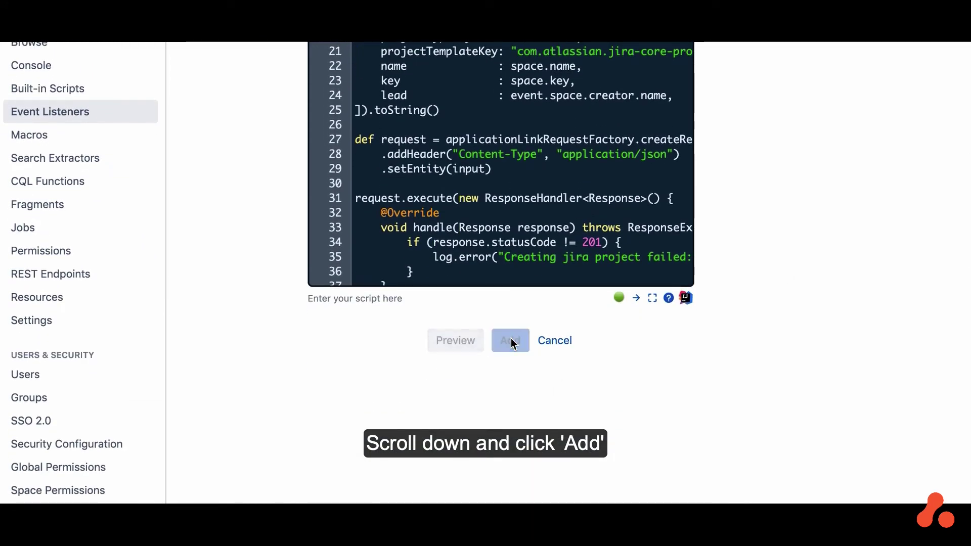
click(510, 340)
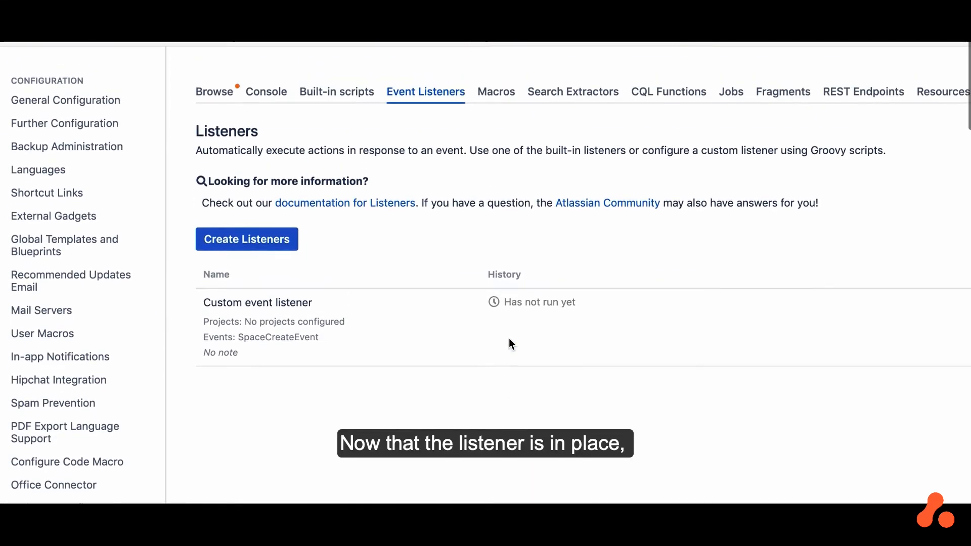
mouse_move(471, 346)
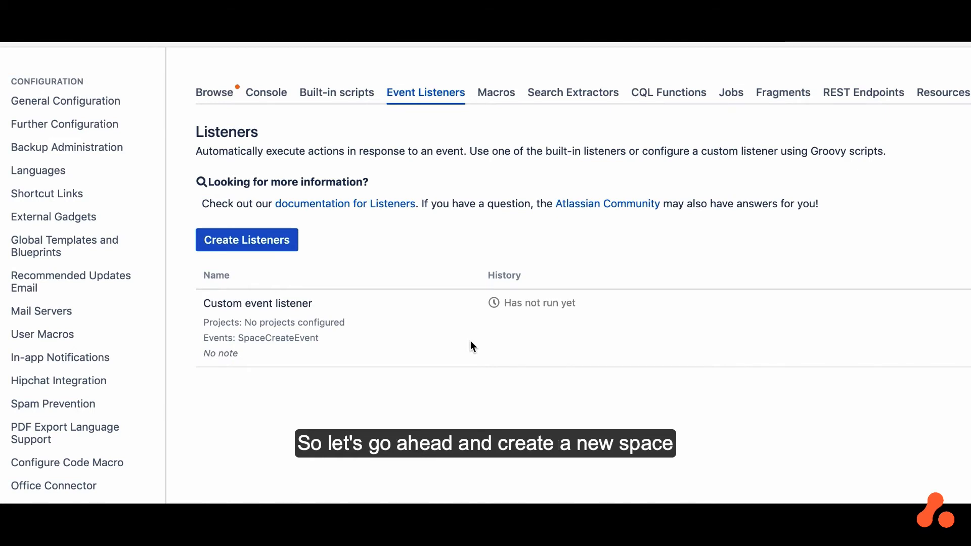
click(172, 54)
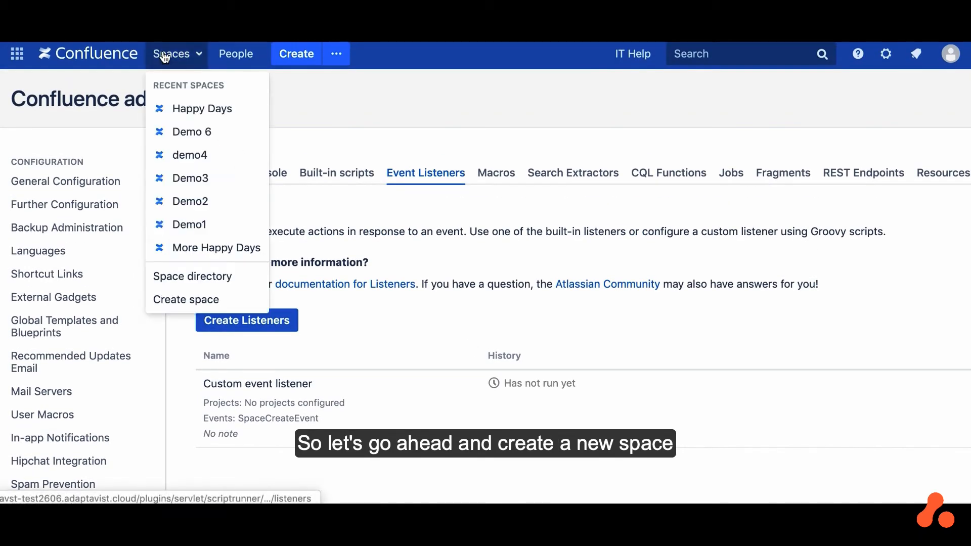
mouse_move(185, 299)
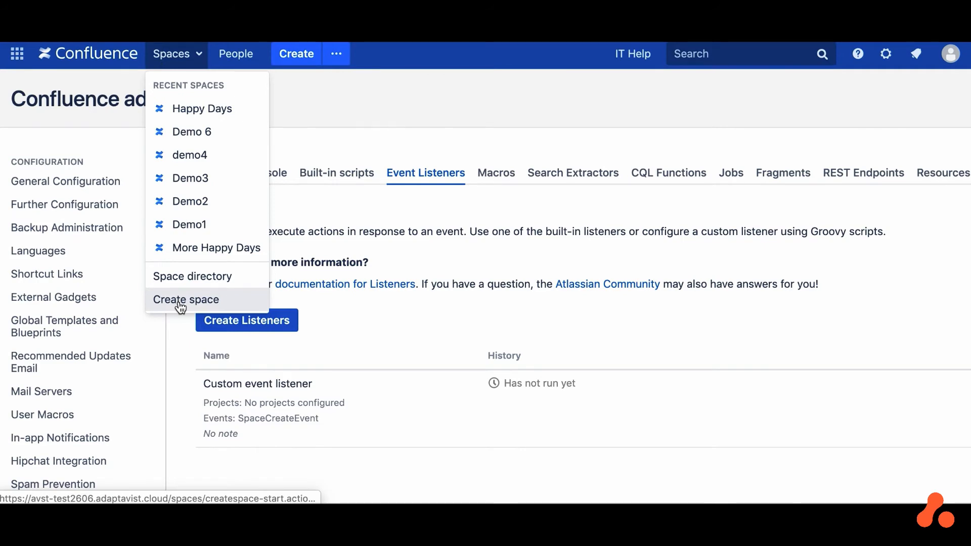
- Create a blank space named Summit 2020 with key S2020
click(186, 299)
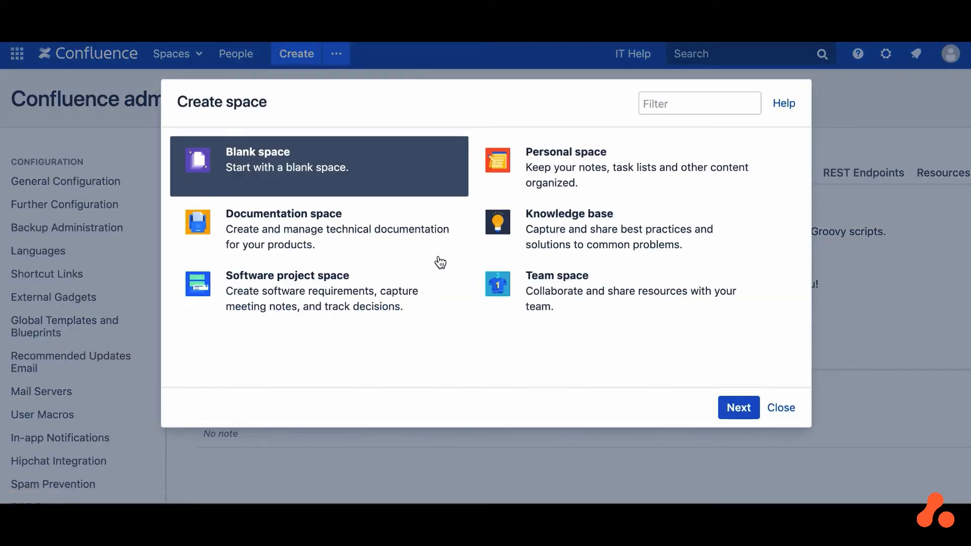
click(738, 408)
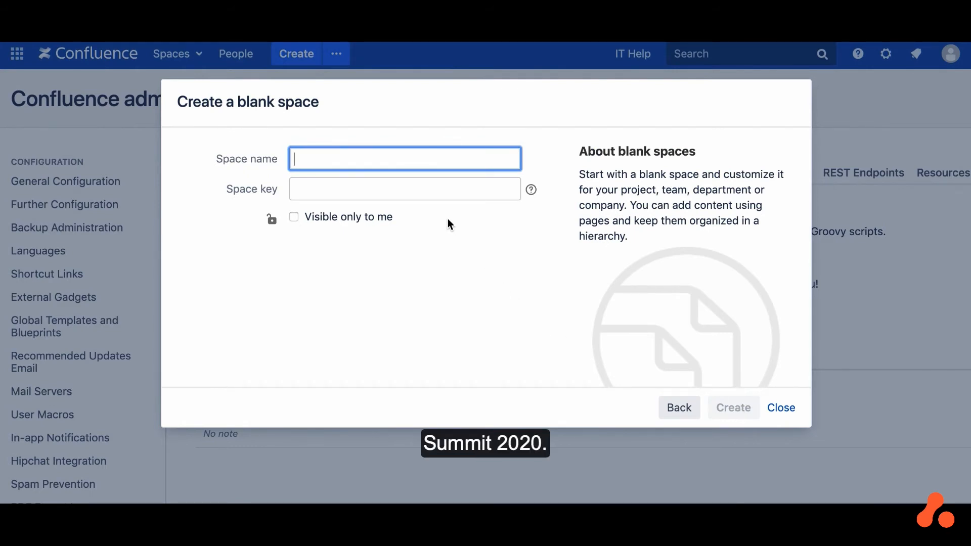
text(Summit 2020)
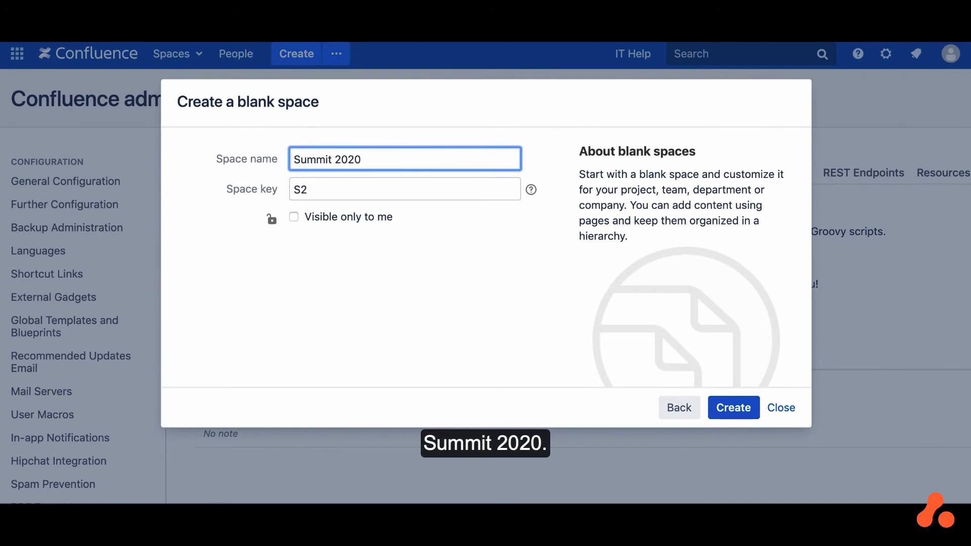
click(404, 189)
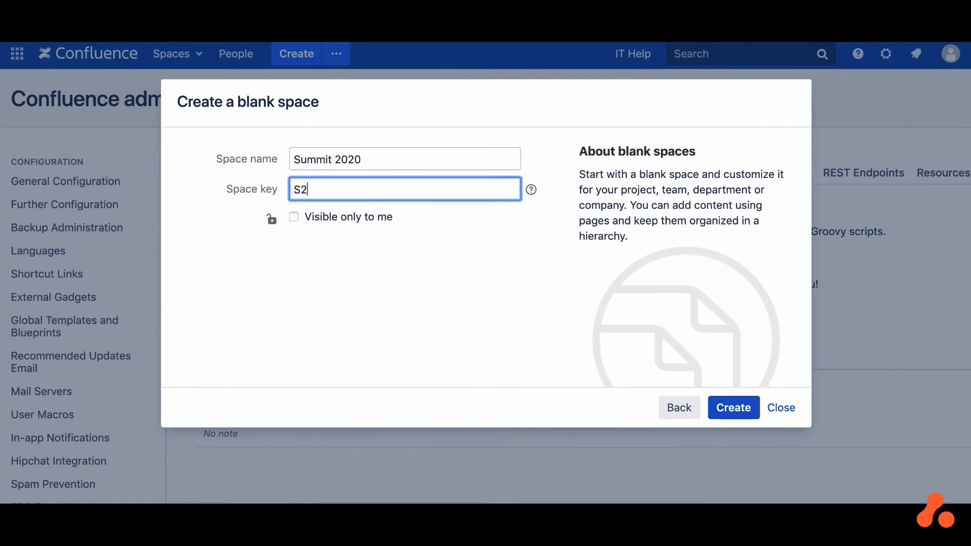
text(020)
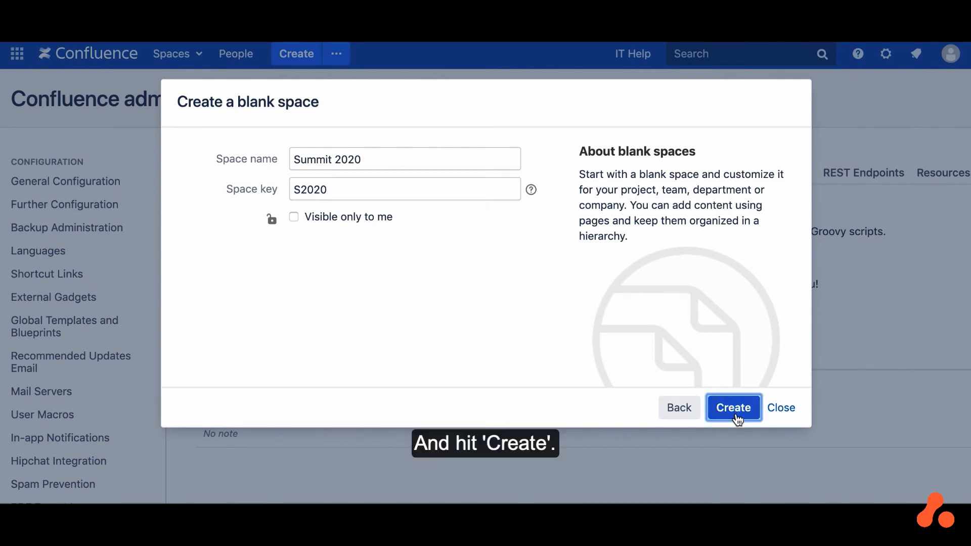
click(734, 408)
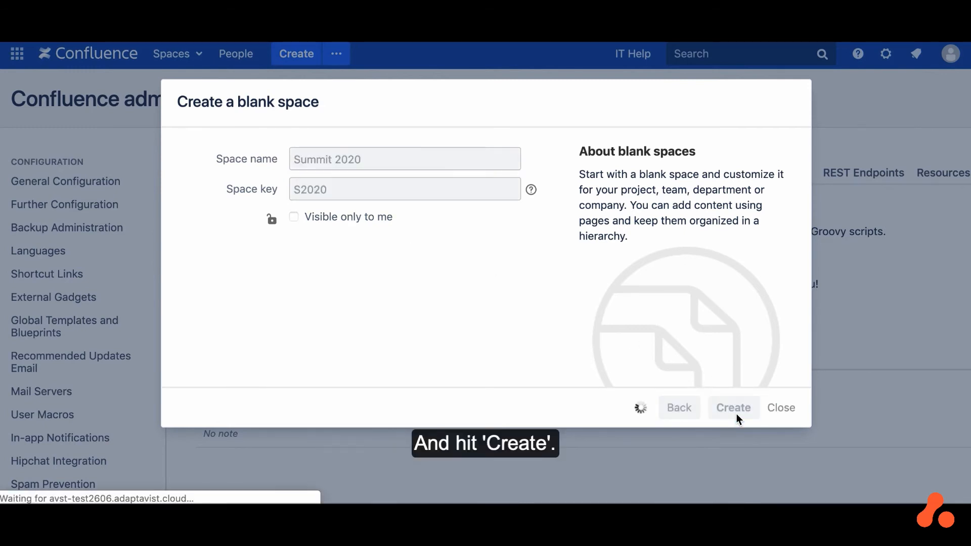
click(733, 407)
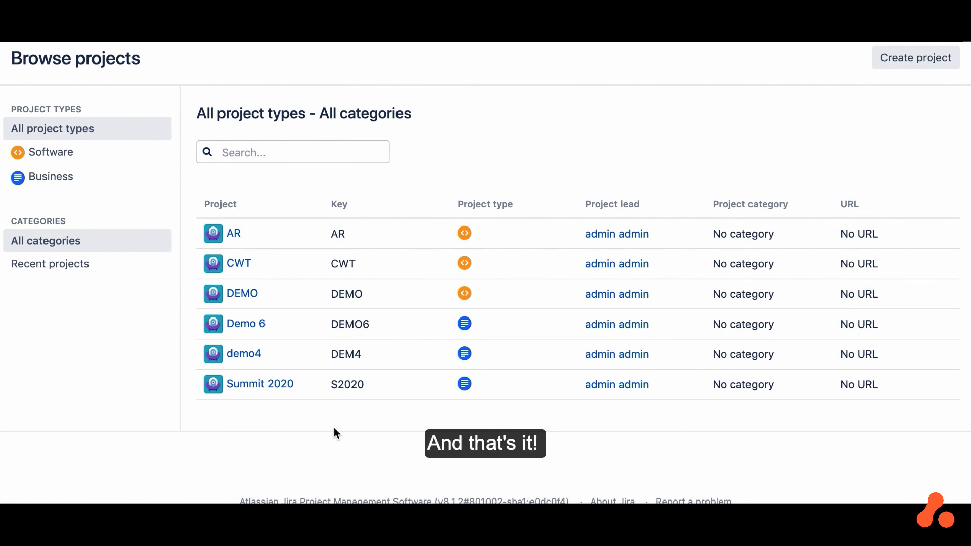
mouse_move(317, 409)
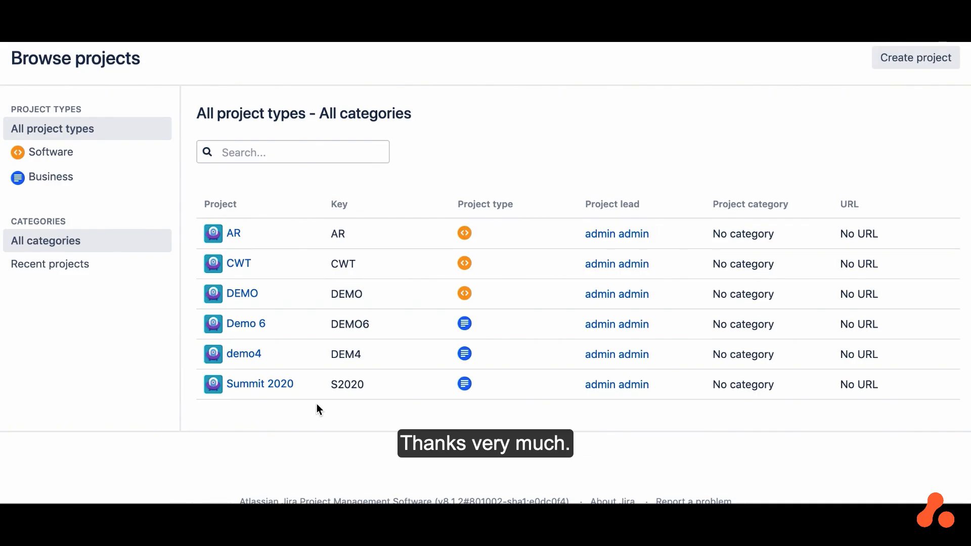